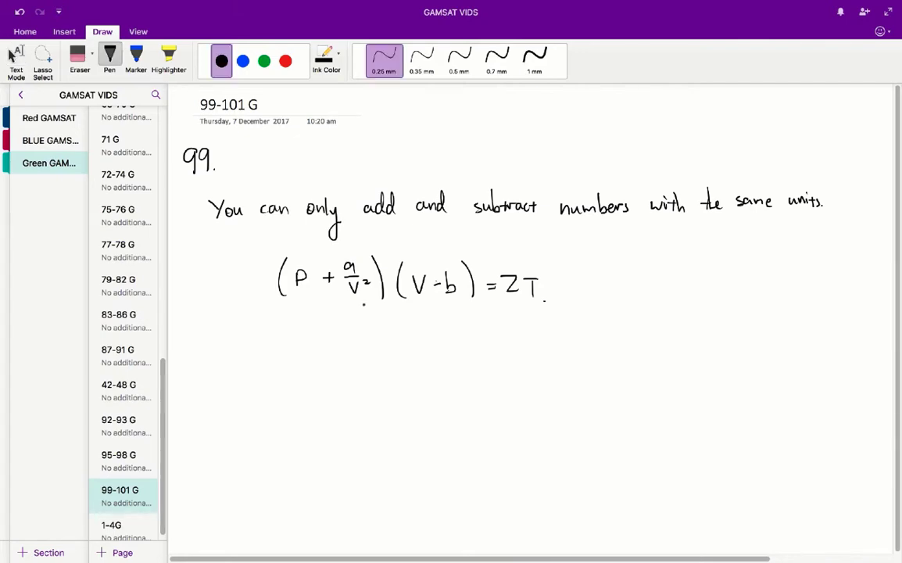
- Handwrite V = b beneath the van der Waals equation
left_click(466, 288)
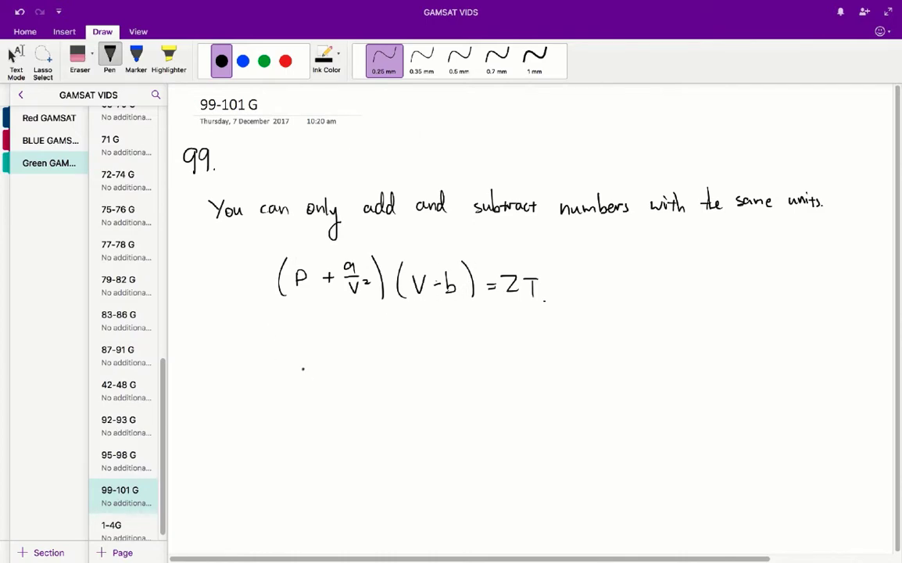
left_click_drag(300, 357, 321, 388)
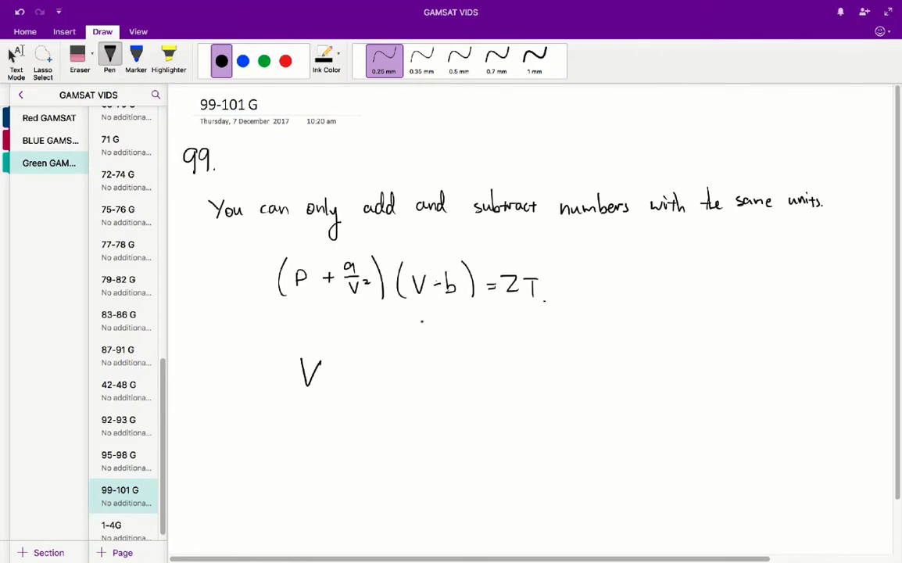
left_click_drag(344, 375, 367, 374)
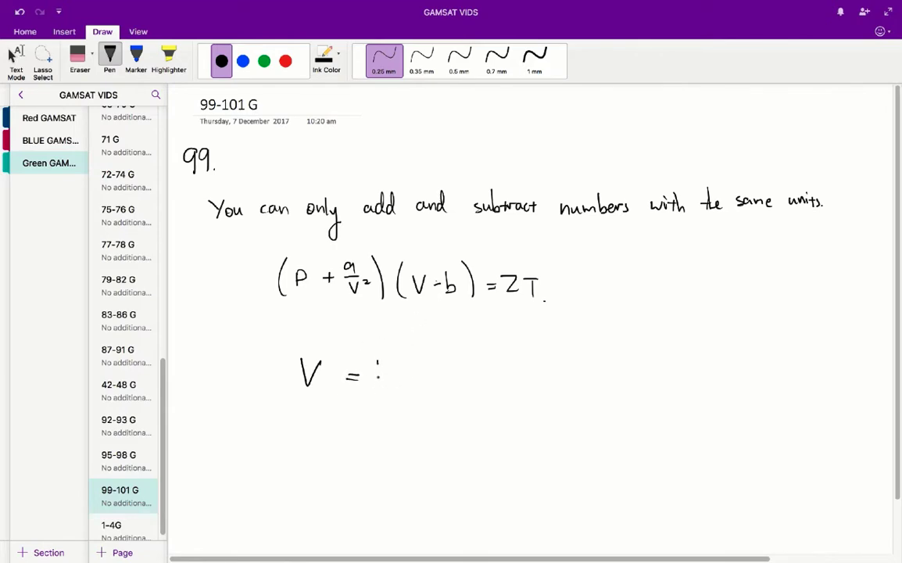
left_click_drag(373, 368, 387, 383)
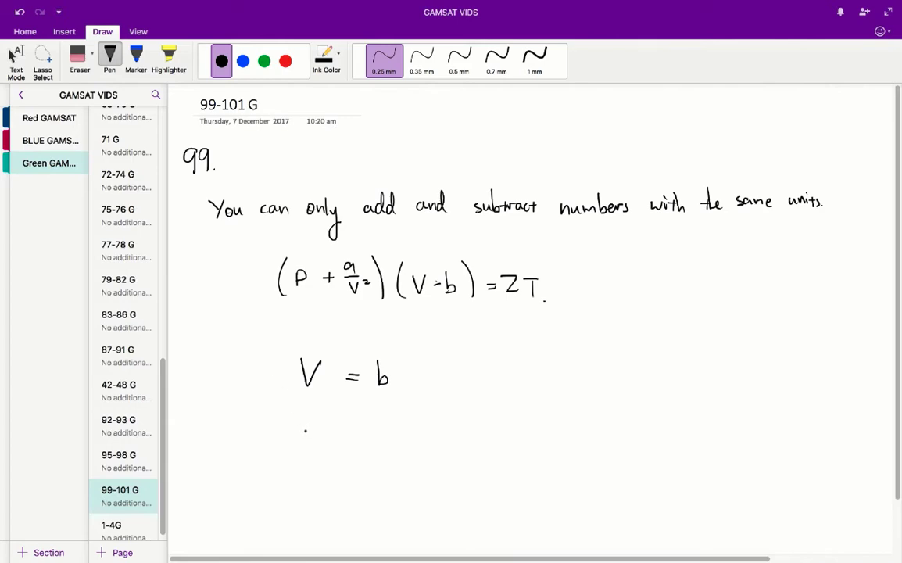
- Continue the working with the lines m³ = b and L³ = b
left_click_drag(303, 432, 314, 428)
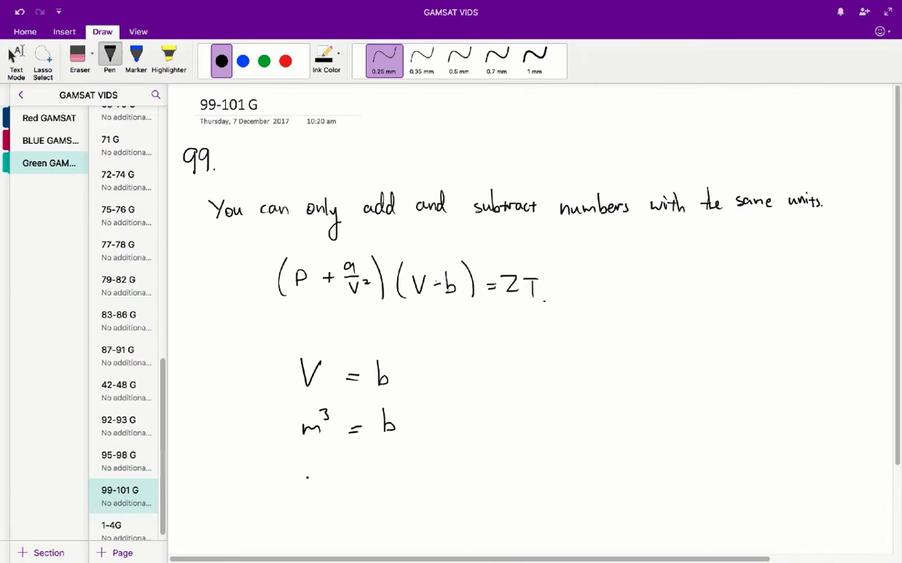
left_click_drag(307, 477, 319, 494)
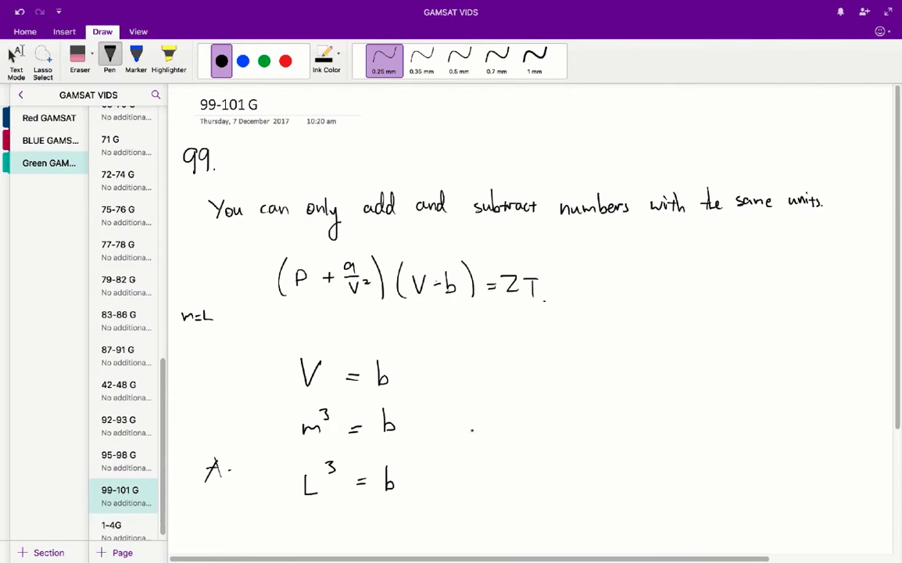
- Handwrite P = a/V² and N/L² = a/(L³)² below the b result
scroll("down", 3)
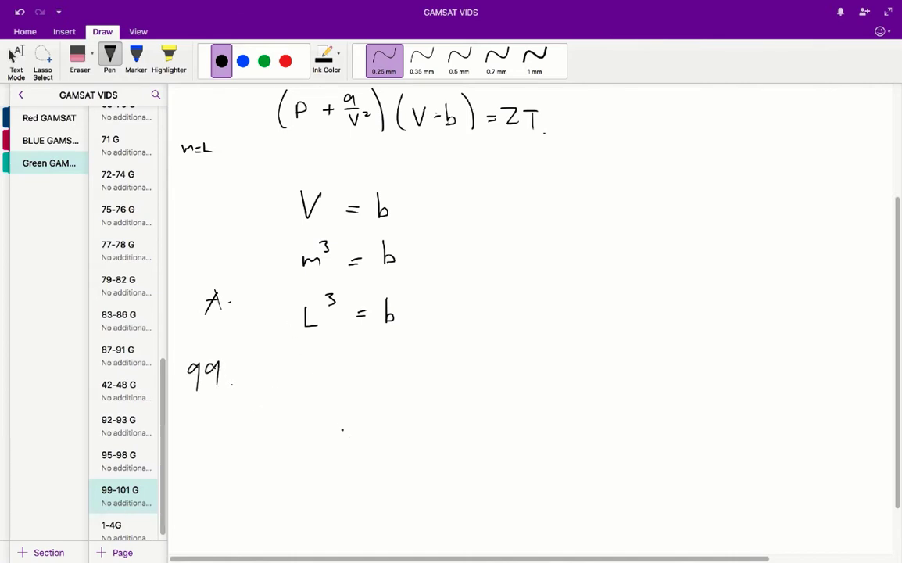
left_click_drag(341, 415, 350, 441)
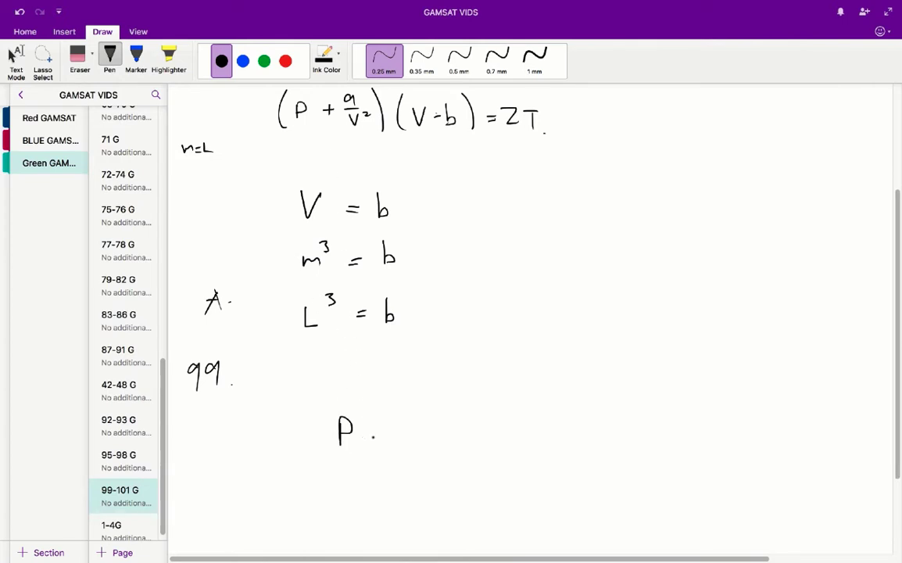
left_click_drag(372, 429, 422, 422)
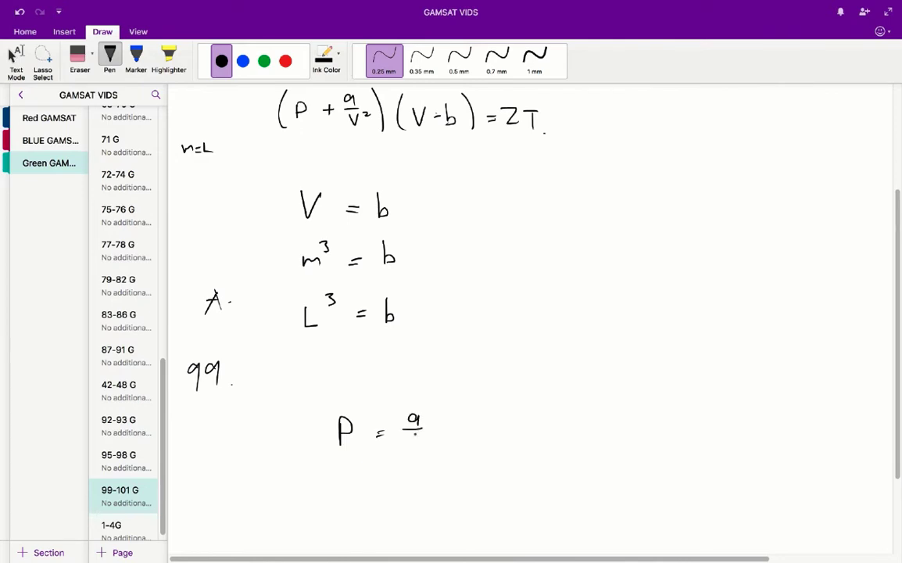
left_click_drag(410, 438, 437, 450)
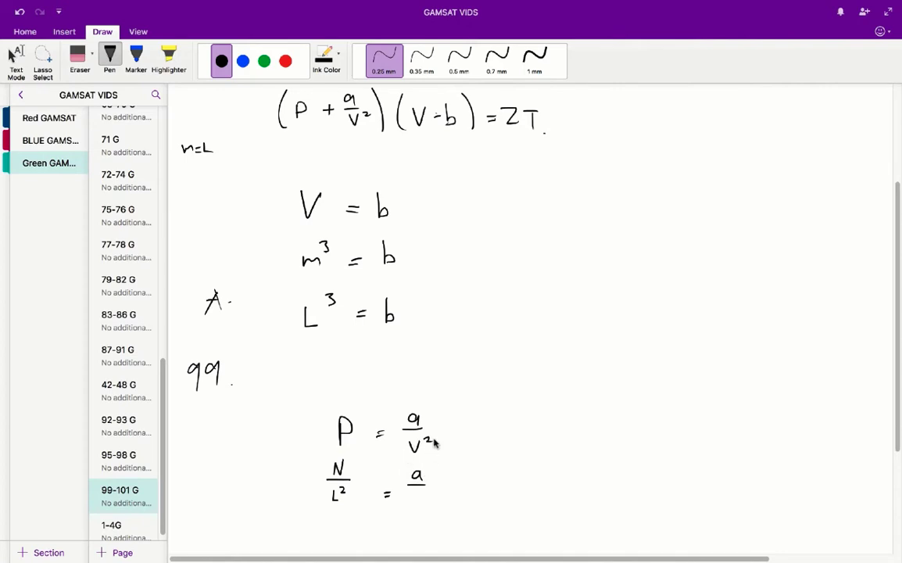
mouse_move(351, 358)
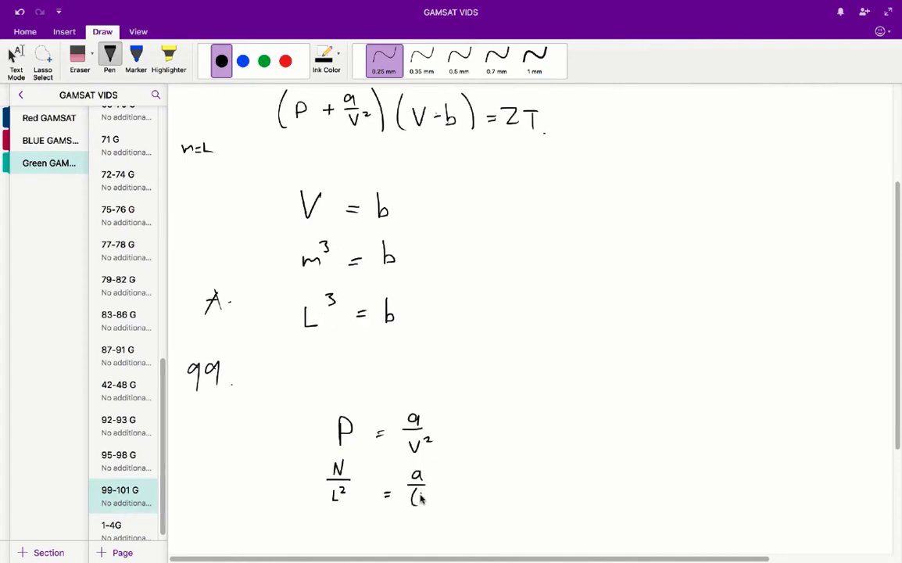
left_click_drag(415, 493, 441, 497)
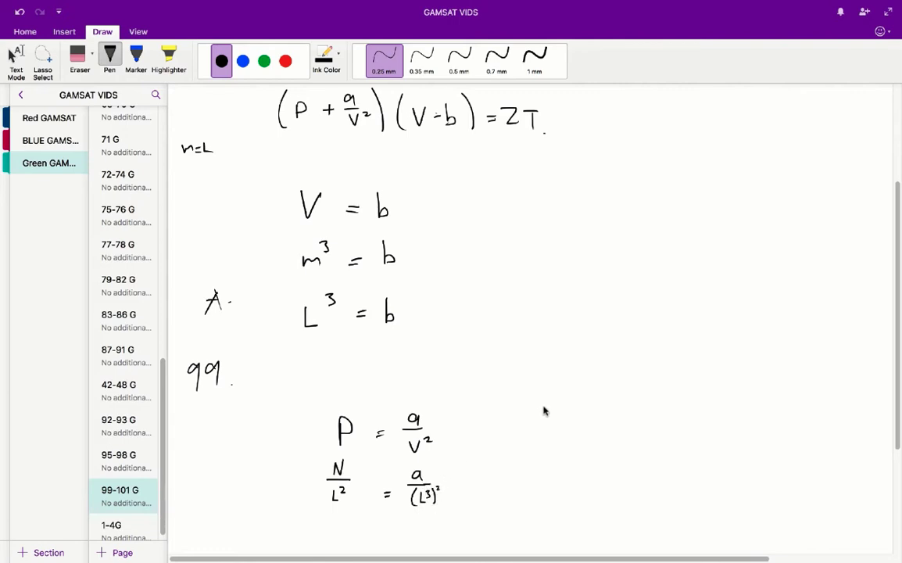
- Handwrite the simplification M×L/L²T² = a/L⁶, correcting a stray L after M
scroll("down", 3)
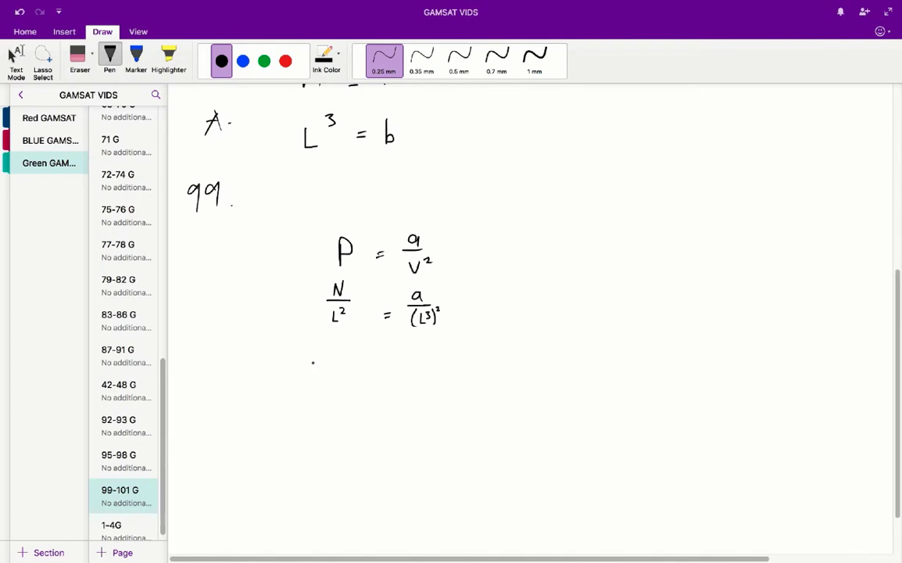
left_click_drag(306, 375, 325, 360)
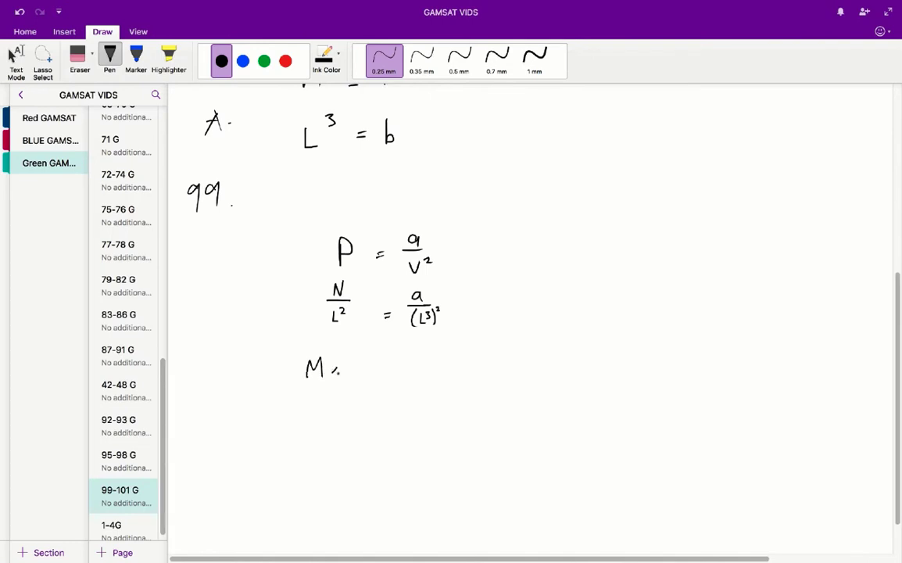
left_click_drag(330, 372, 338, 362)
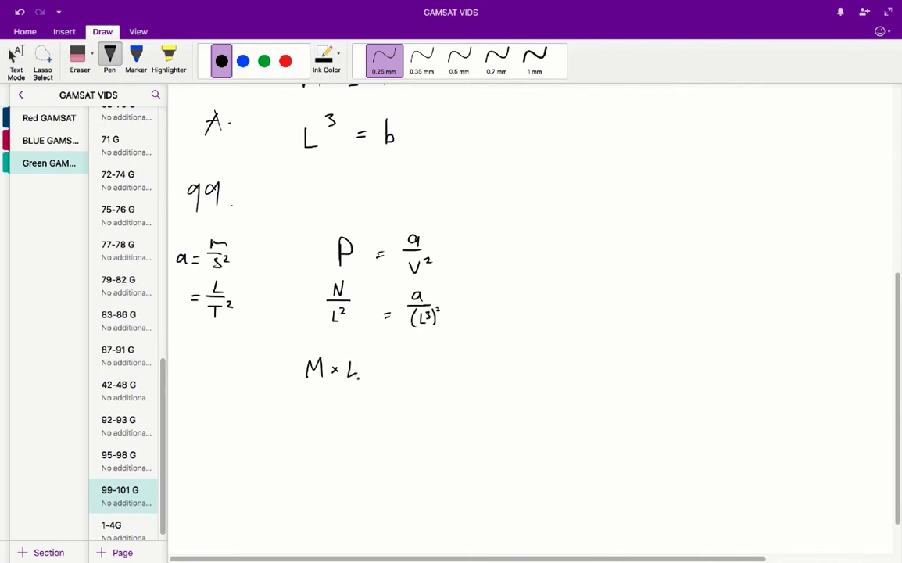
left_click_drag(306, 383, 360, 383)
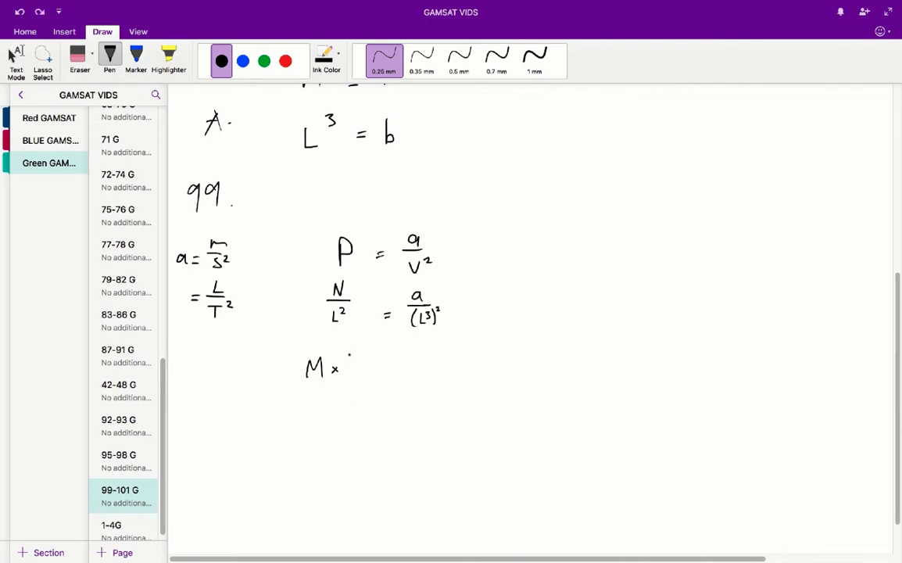
left_click_drag(347, 359, 367, 380)
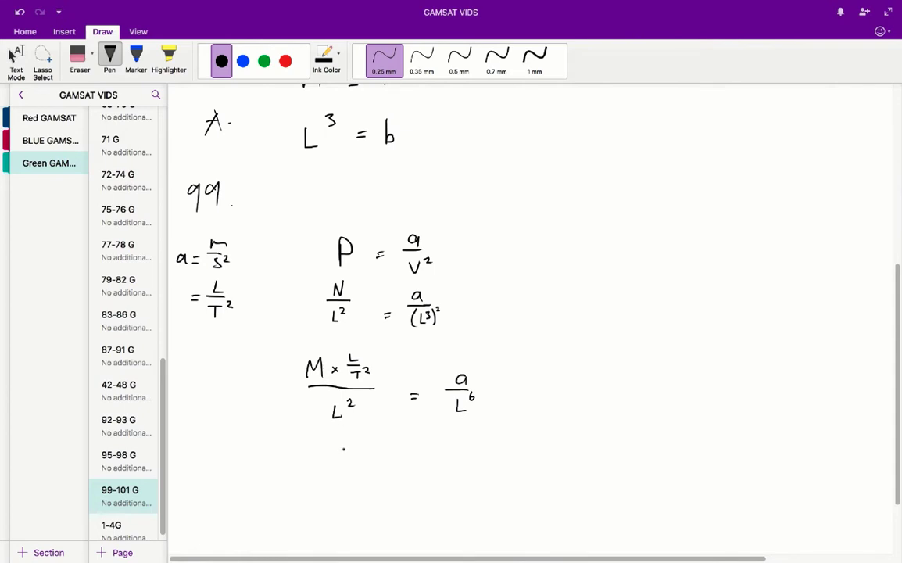
left_click_drag(327, 451, 350, 462)
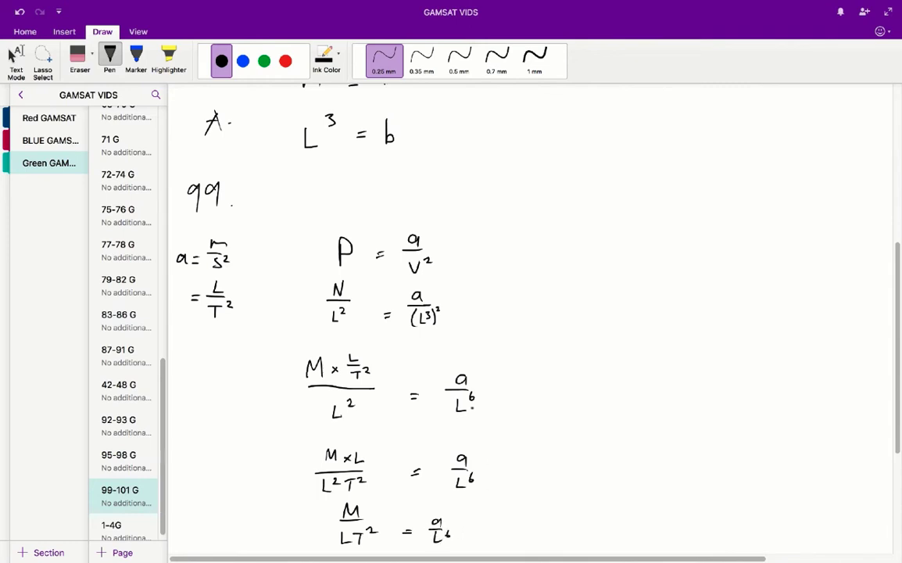
- Write the final result a = L⁵M/T²
scroll("down", 3)
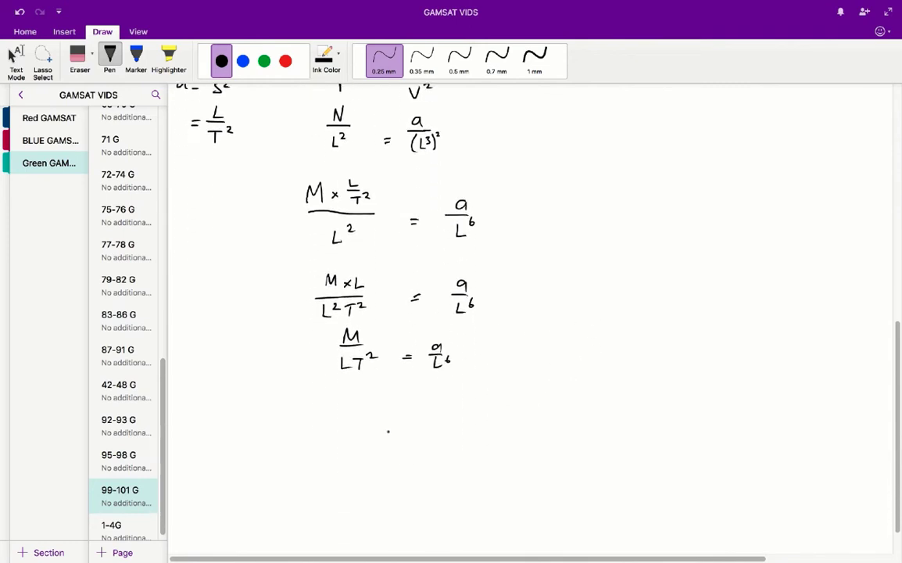
left_click_drag(348, 422, 395, 435)
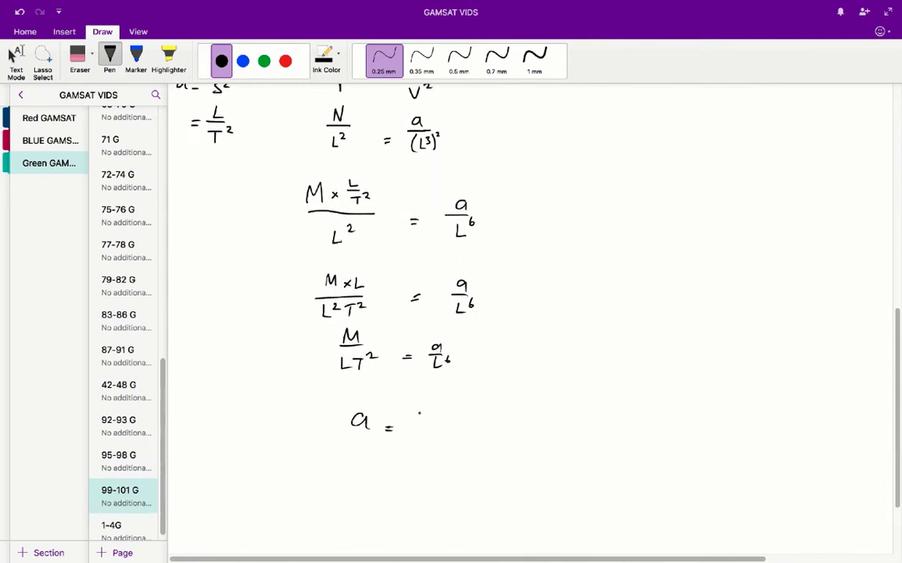
left_click_drag(409, 414, 438, 406)
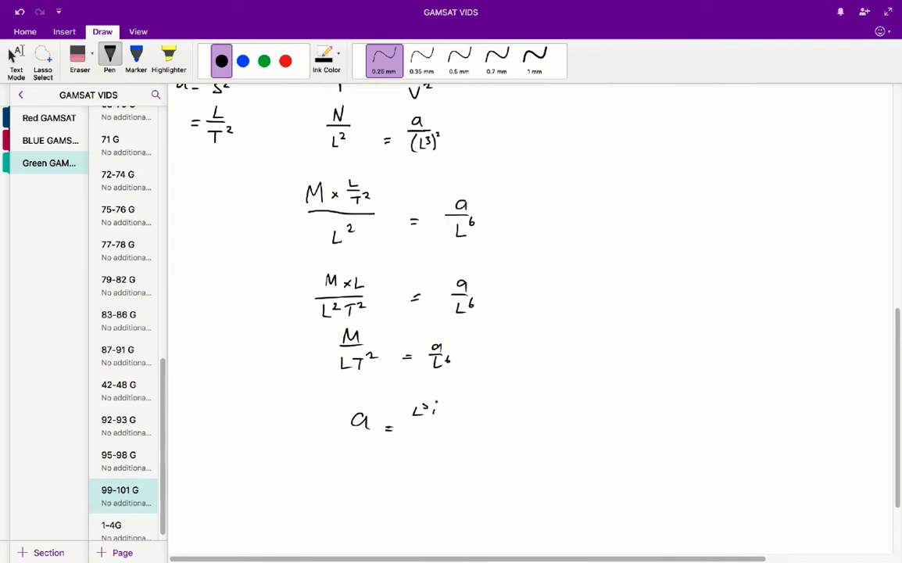
left_click_drag(425, 407, 434, 435)
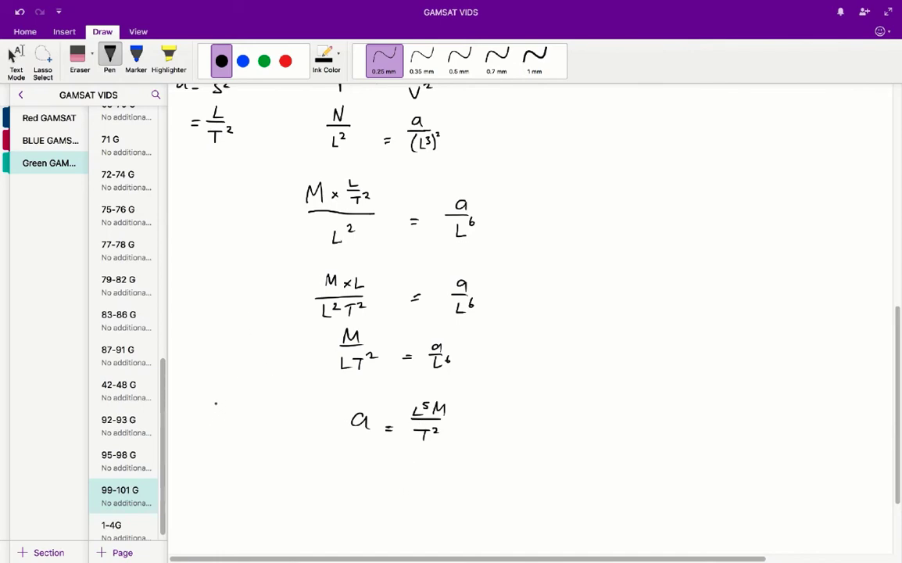
left_click_drag(213, 391, 205, 410)
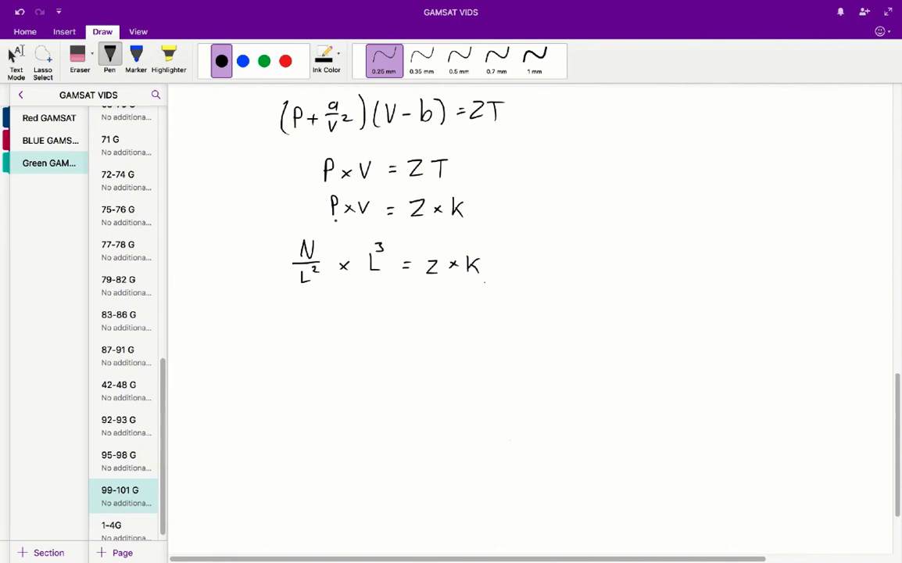
- Handwrite the lines N×L = Z×K, N×m = Z×K and J = Z×k
left_click(356, 273)
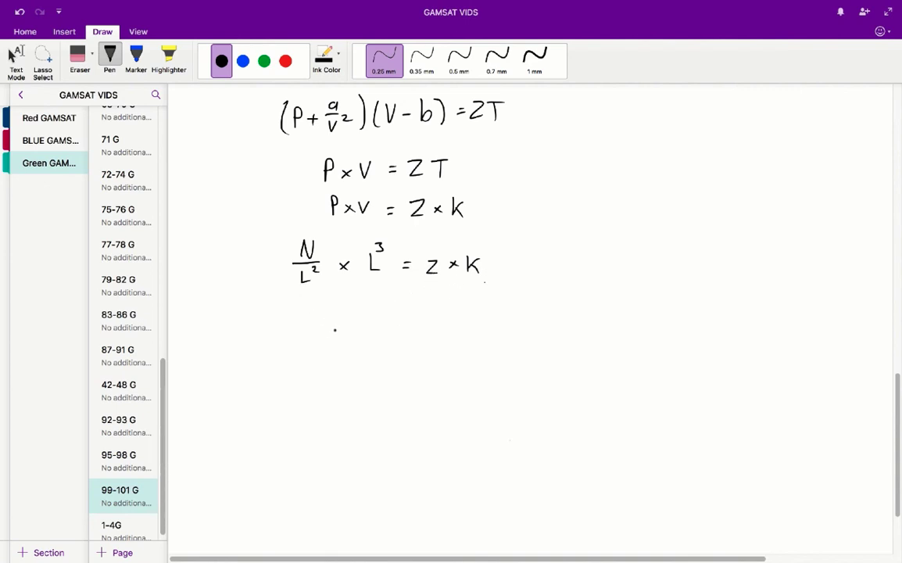
left_click_drag(325, 332, 363, 328)
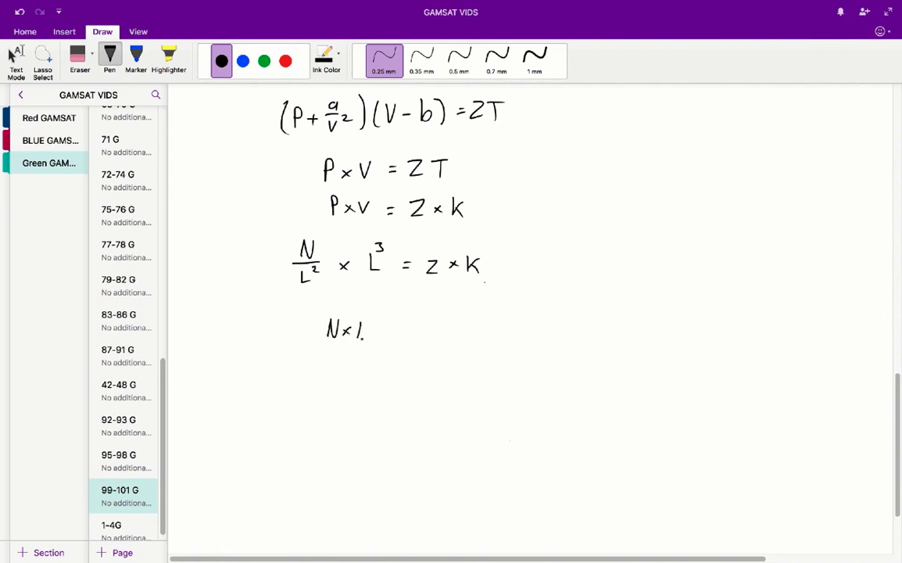
left_click_drag(360, 336, 438, 336)
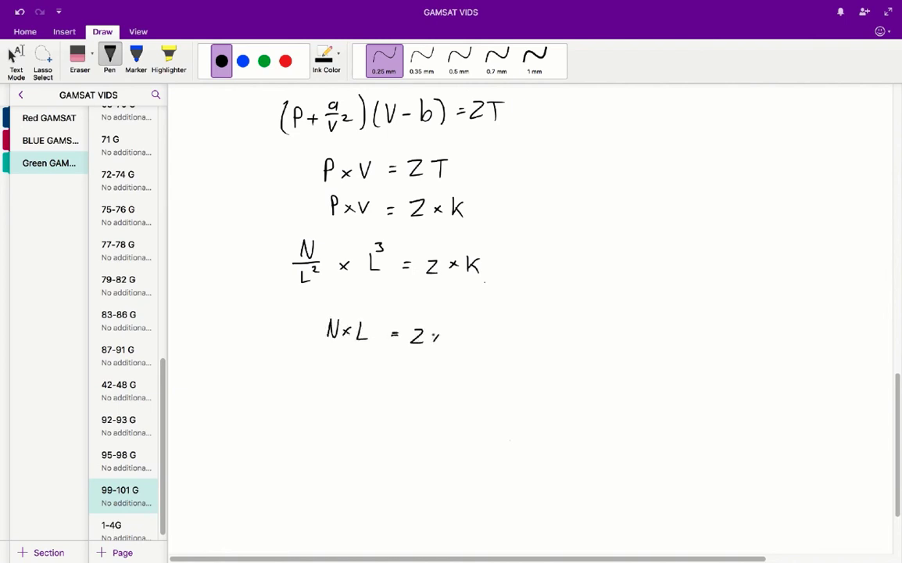
left_click_drag(438, 334, 466, 334)
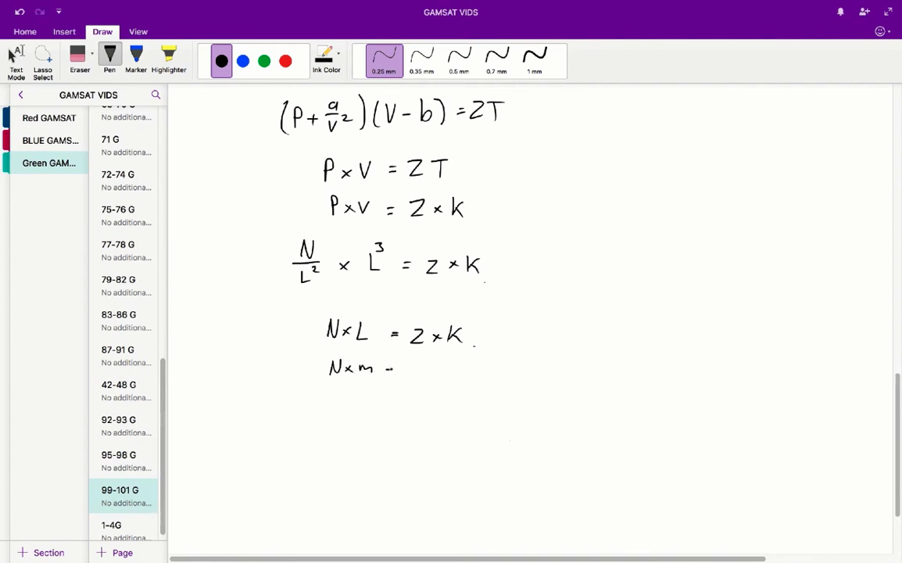
left_click_drag(391, 367, 450, 367)
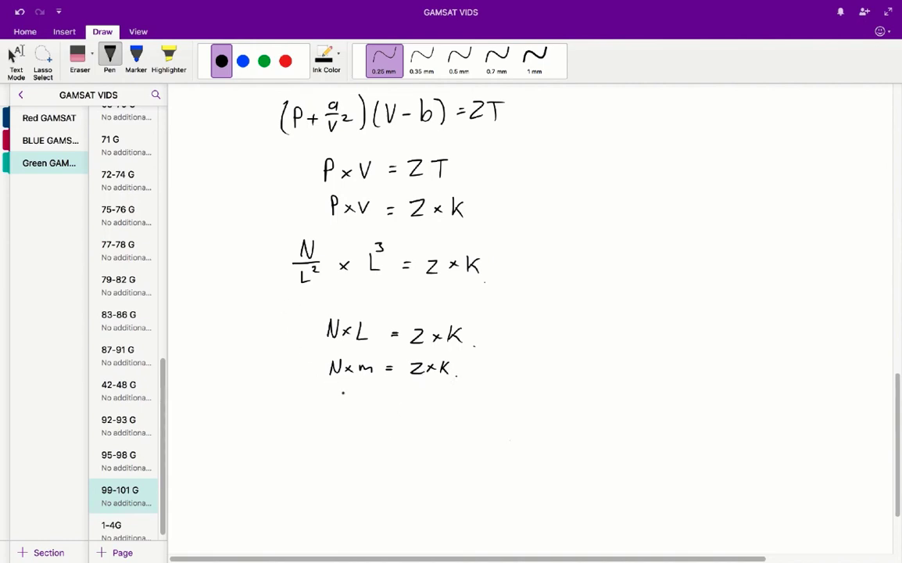
left_click_drag(342, 394, 347, 409)
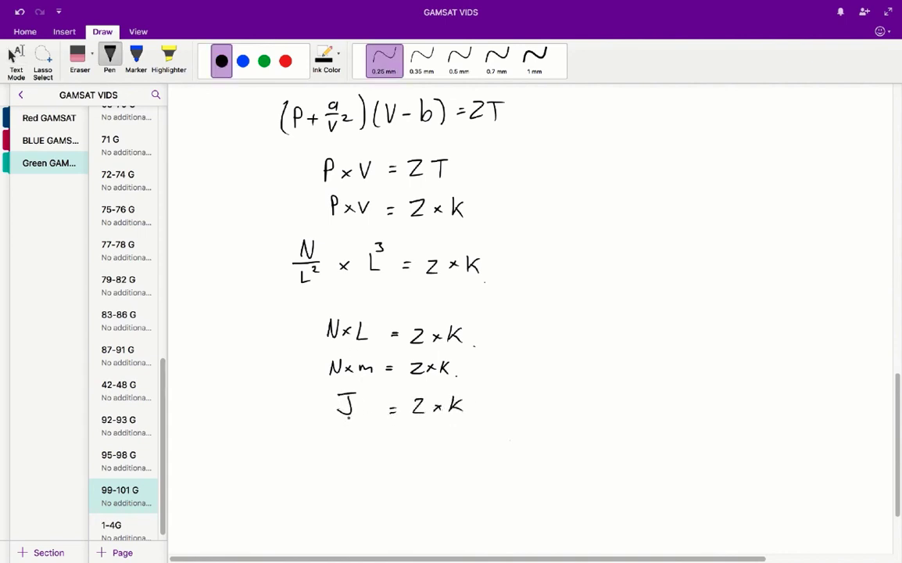
- Rearrange to the answer Z = J/K = JK⁻¹
left_click_drag(356, 446, 410, 444)
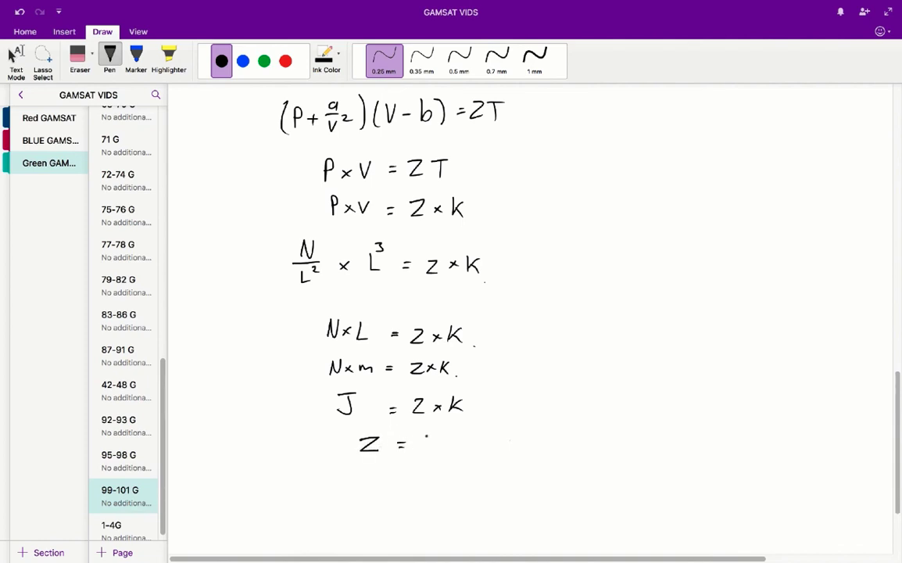
left_click_drag(419, 434, 435, 453)
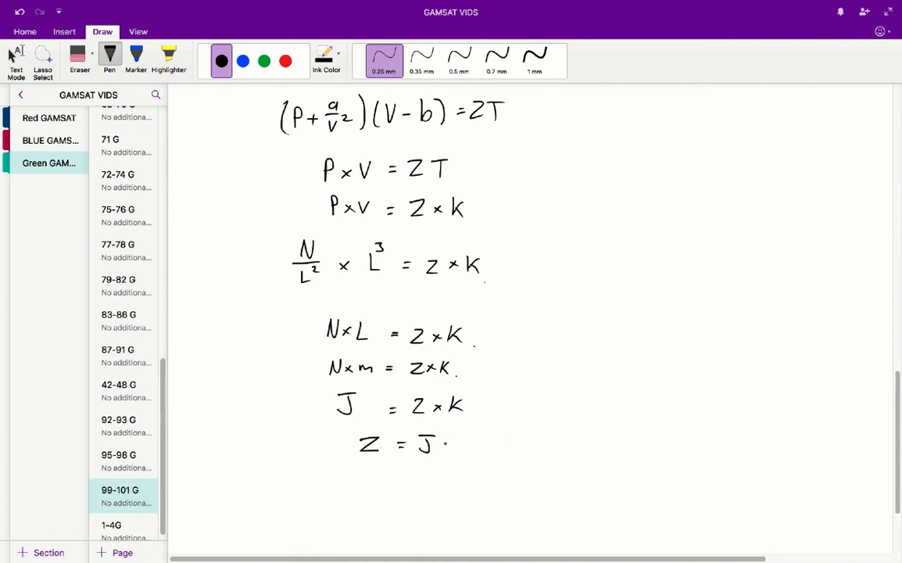
left_click_drag(423, 456, 434, 469)
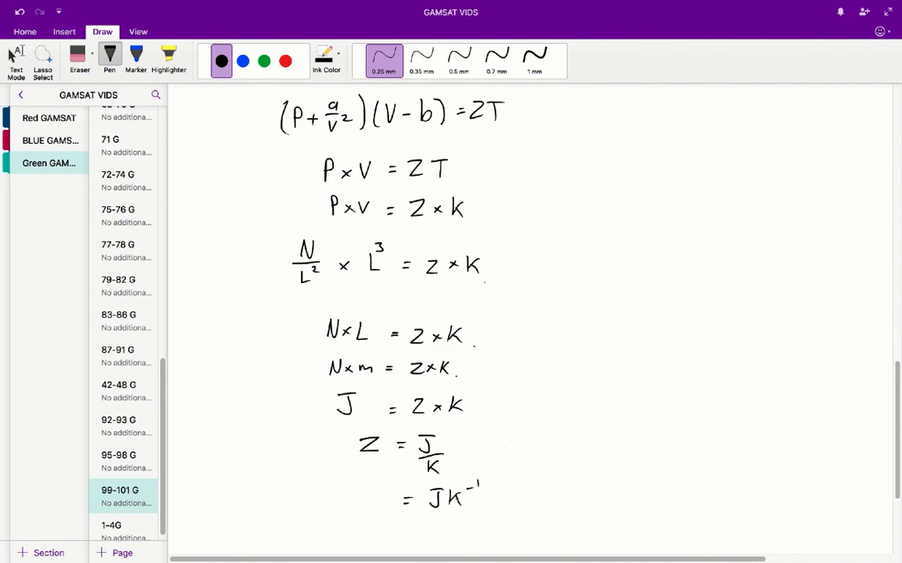
mouse_move(197, 332)
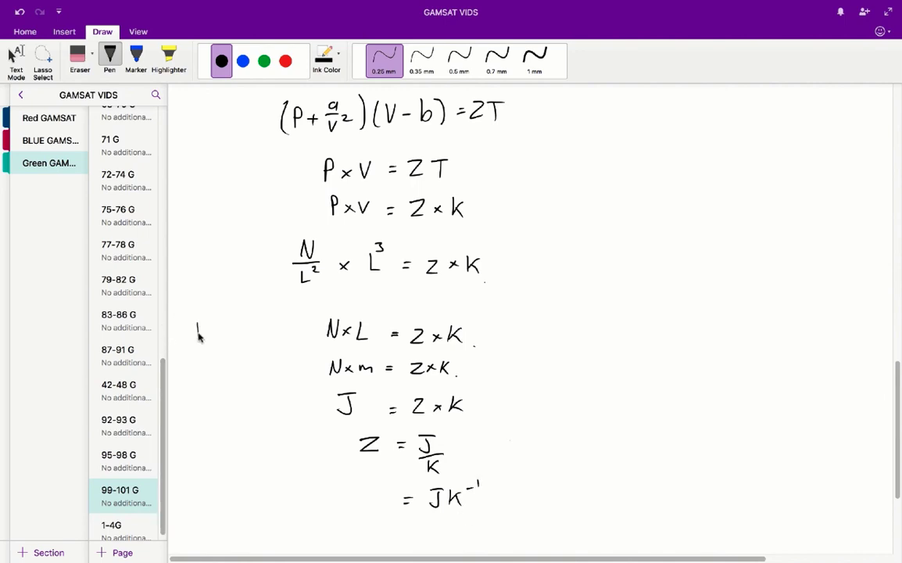